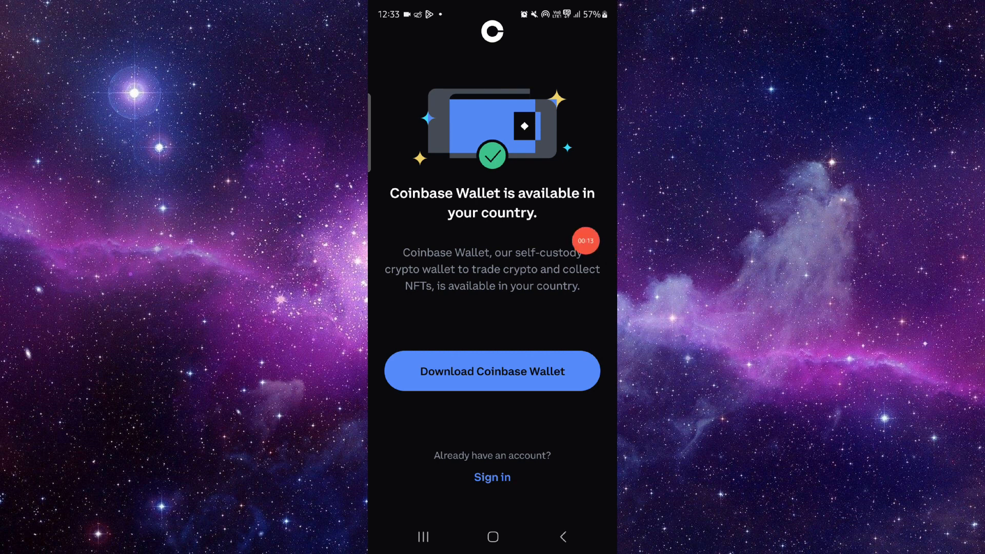
Open the recent apps switcher from Coinbase's wallet-availability page
left_click(422, 551)
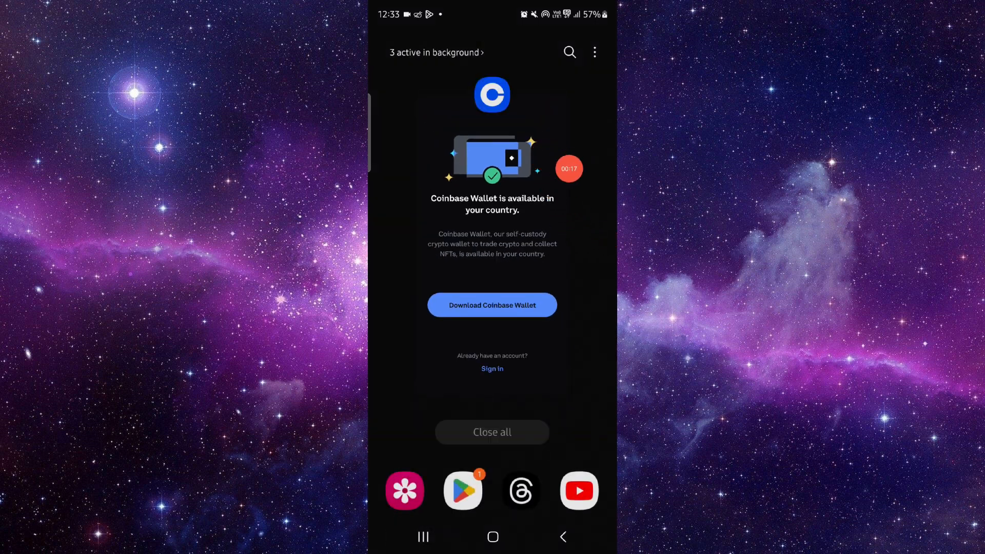
Open Coinbase's App info page from its icon menu in recent apps
left_click(492, 94)
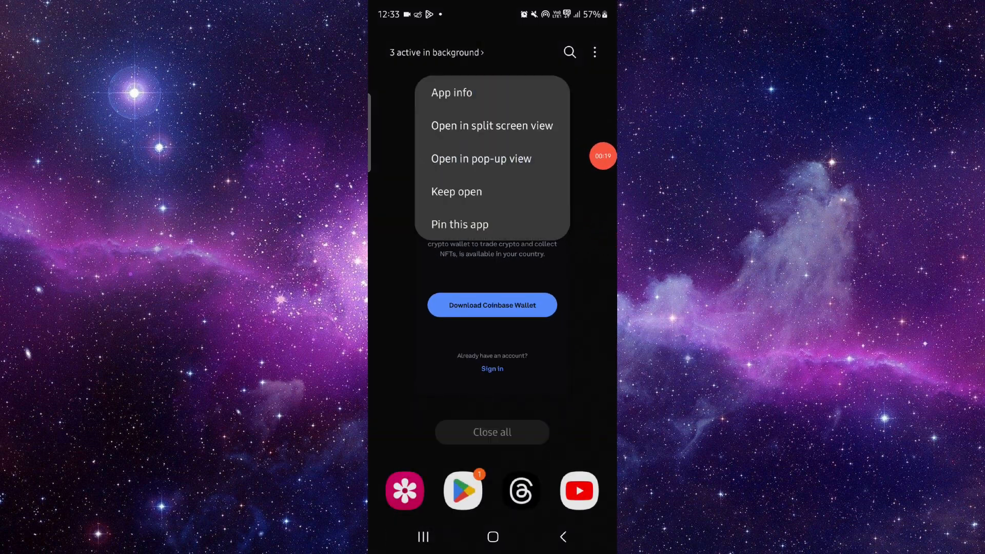
left_click(451, 93)
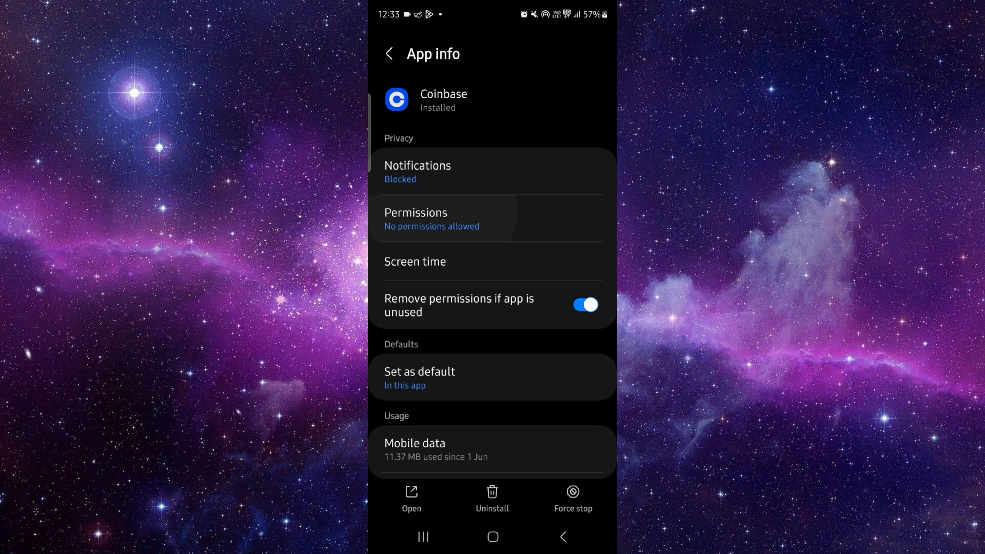
left_click(432, 220)
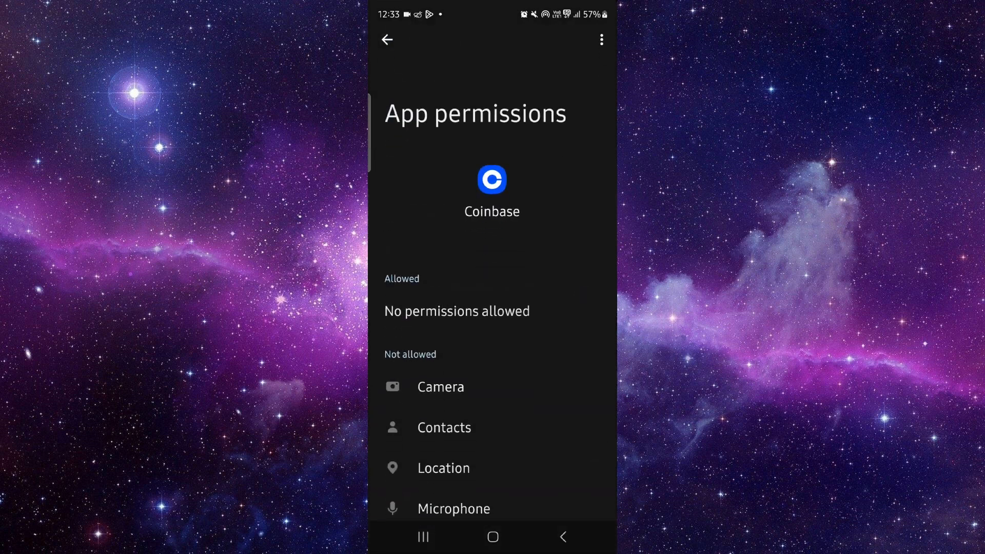
left_click(390, 41)
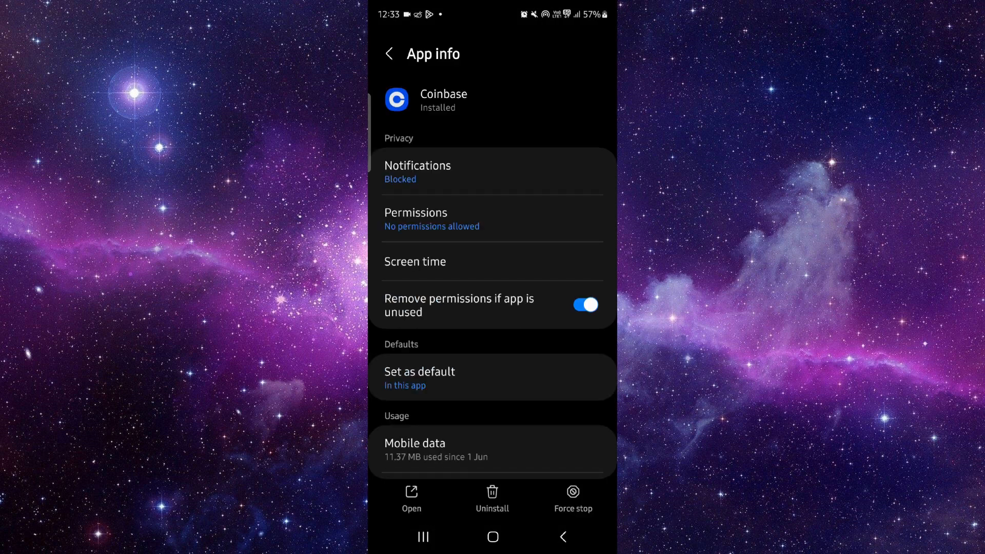